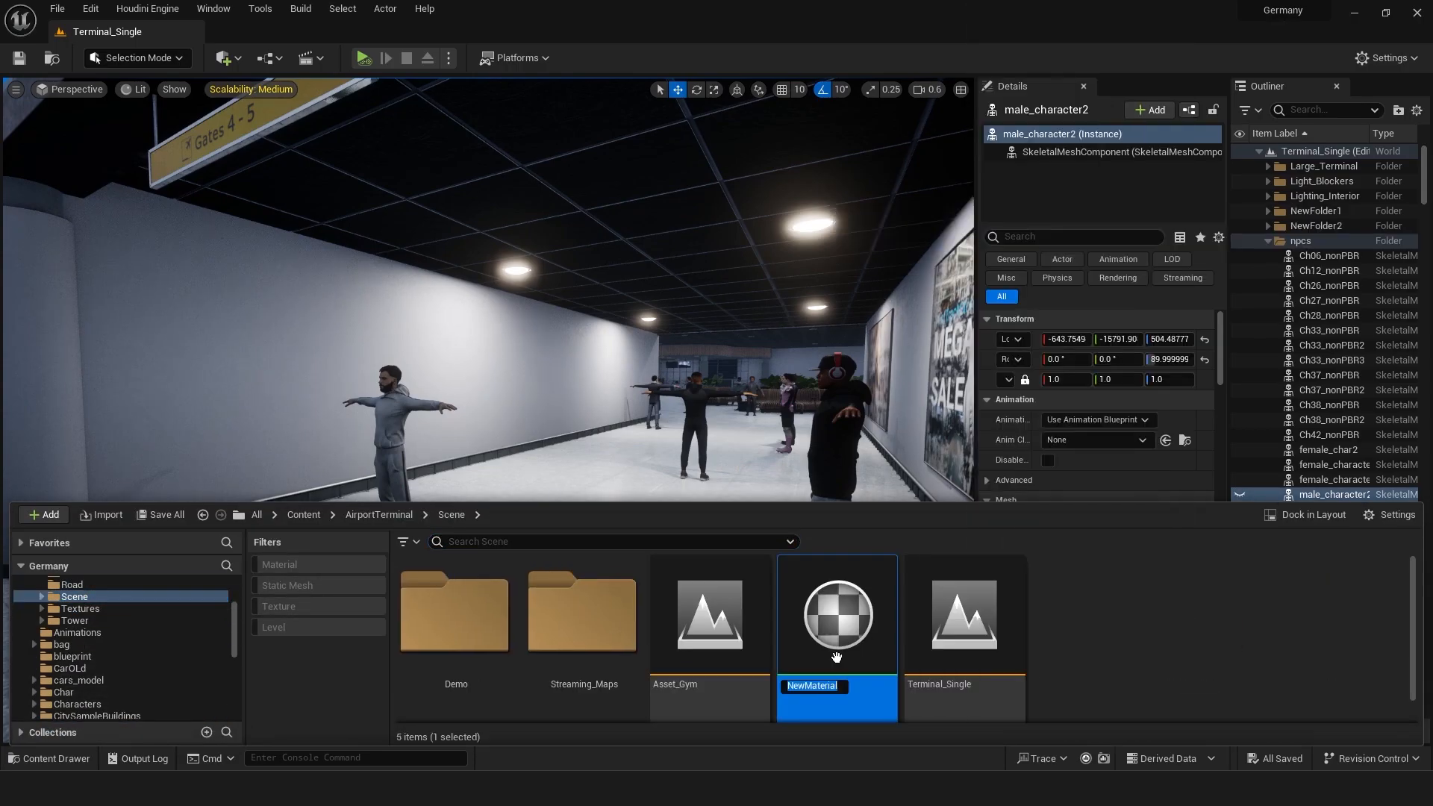
- Rename the new material to m_mirror and open it in the Material Editor
{"action": "type", "text": "m_m"}
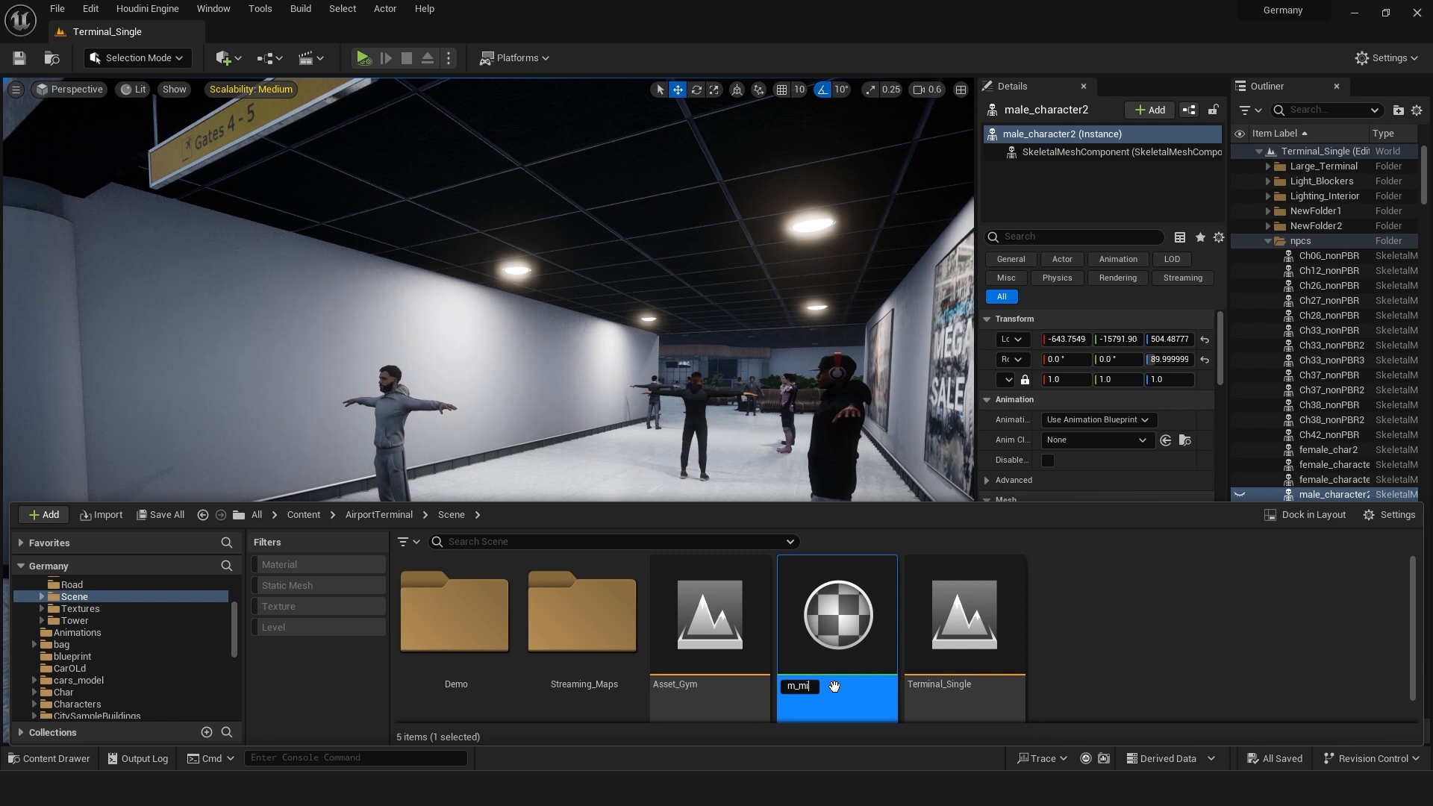
{"action": "double_click", "coordinate": [837, 615]}
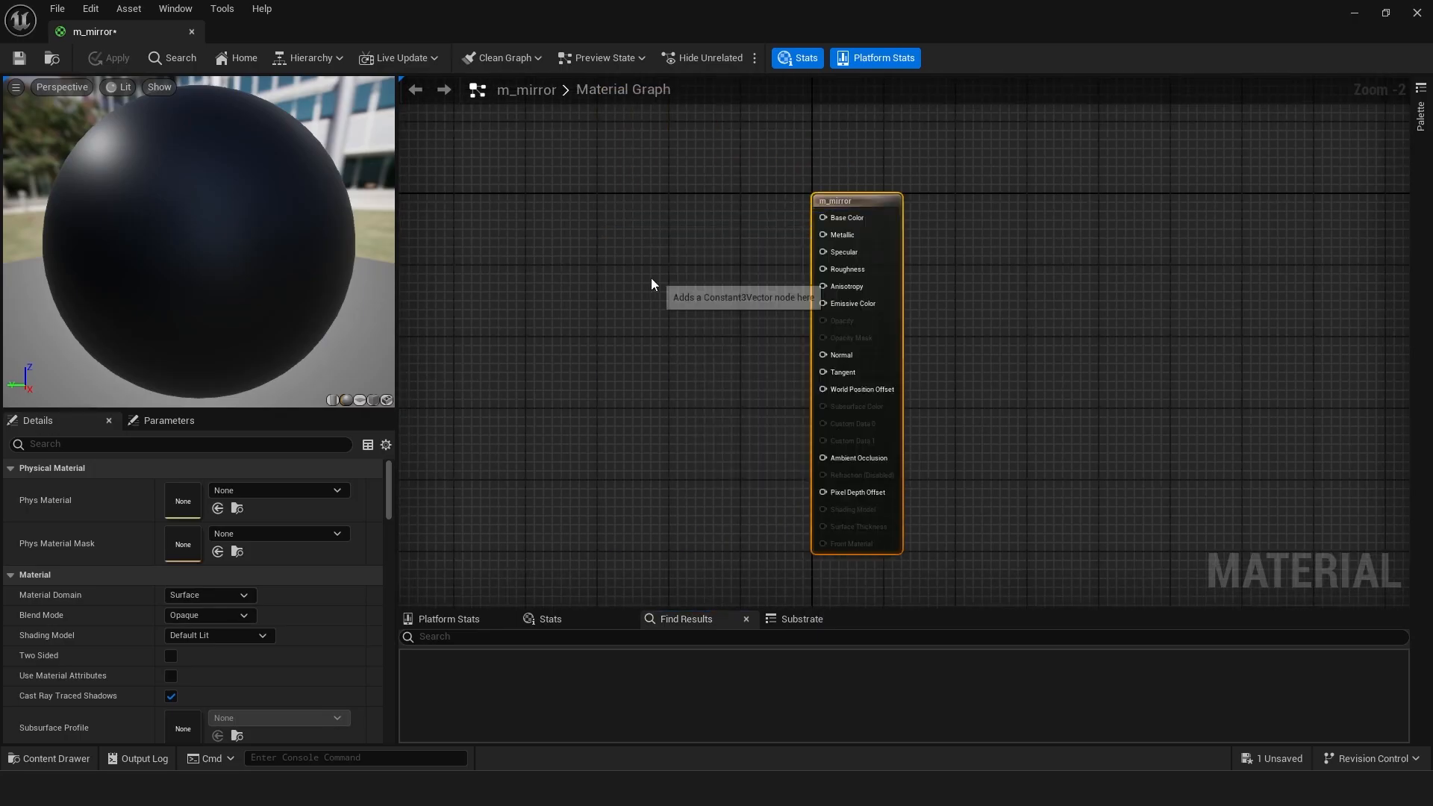
- Feed a white Constant3Vector into Base Color and a Constant of 1.0 into Metallic
{"action": "left_click", "coordinate": [653, 284]}
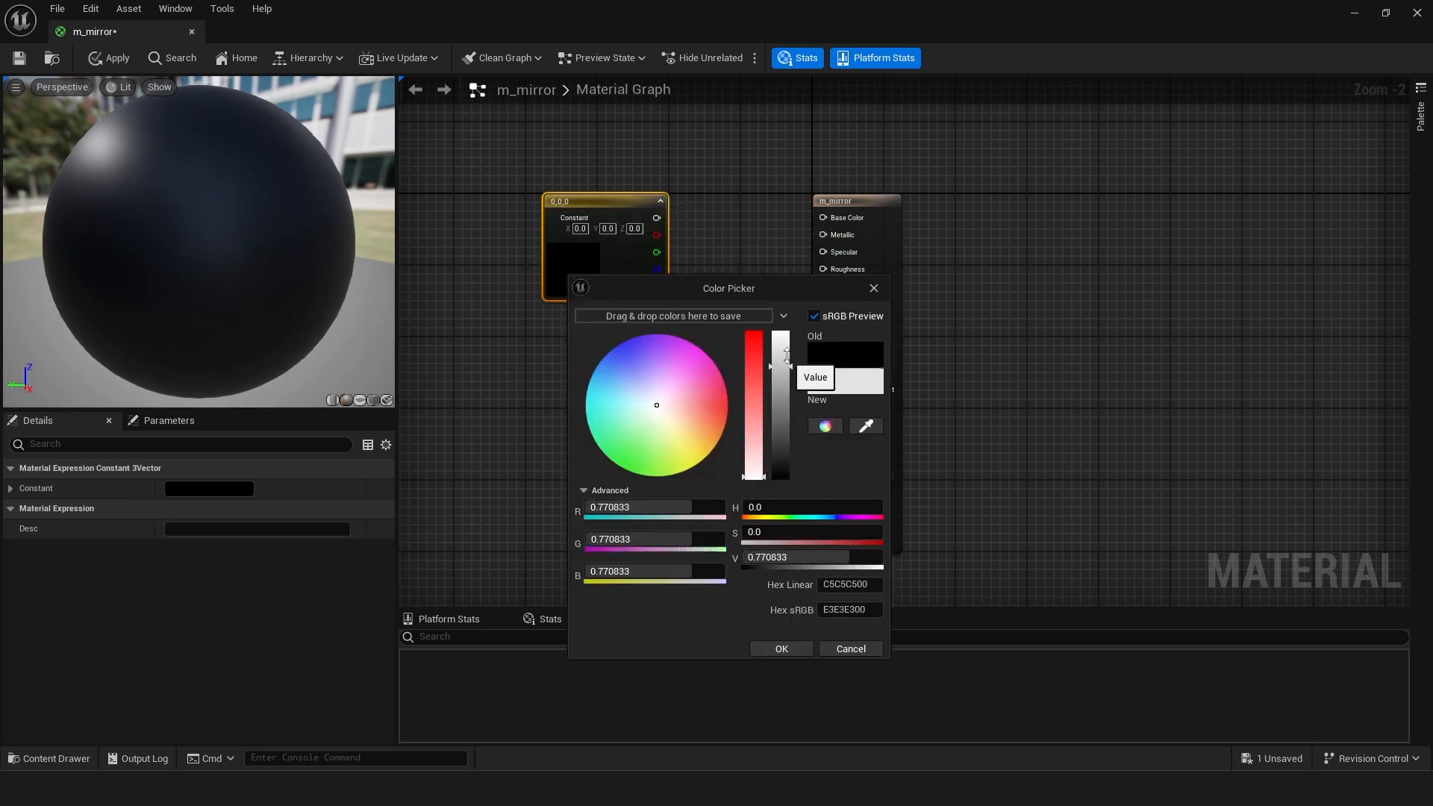
{"action": "left_click", "coordinate": [782, 648]}
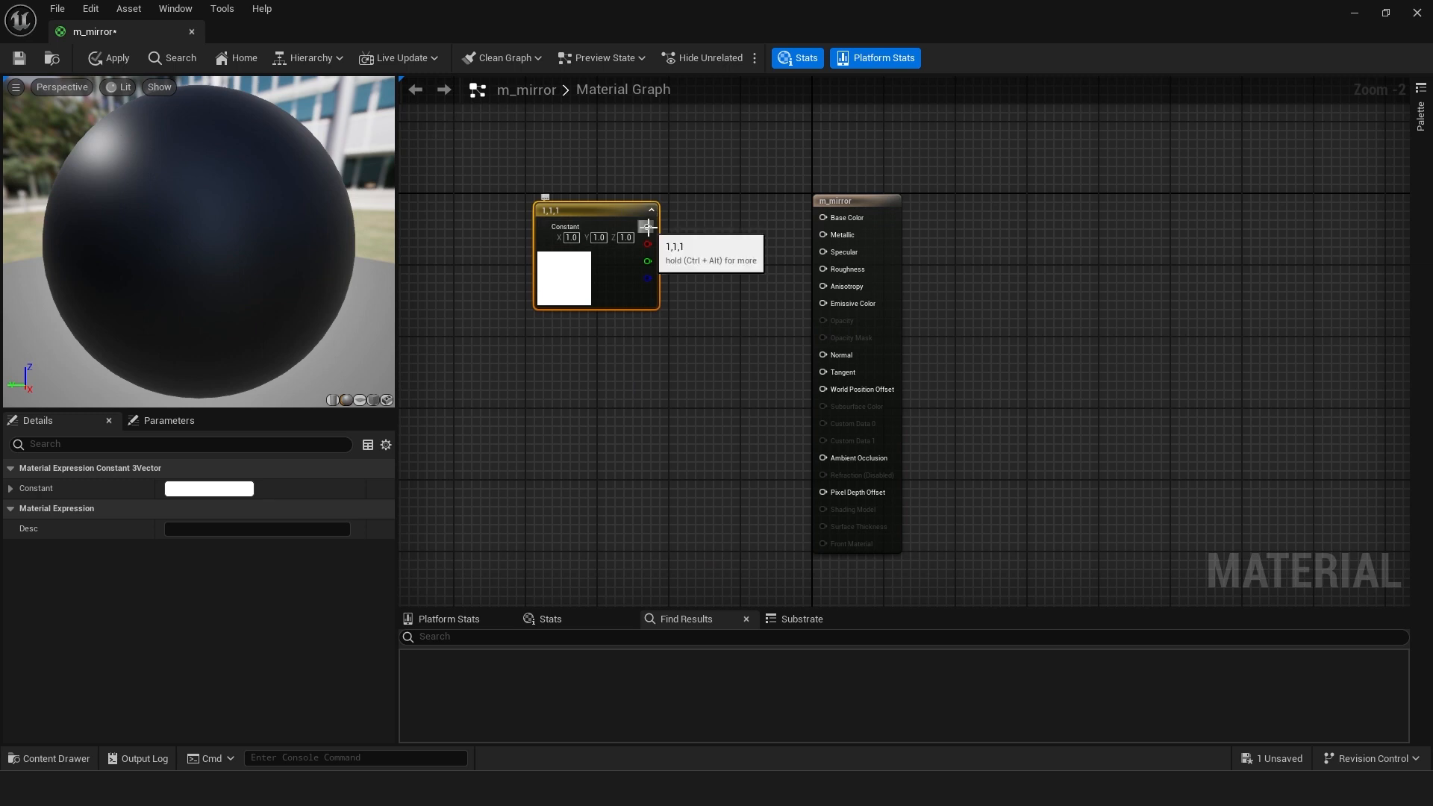
{"action": "left_click_drag", "start_coordinate": [647, 248], "coordinate": [837, 136]}
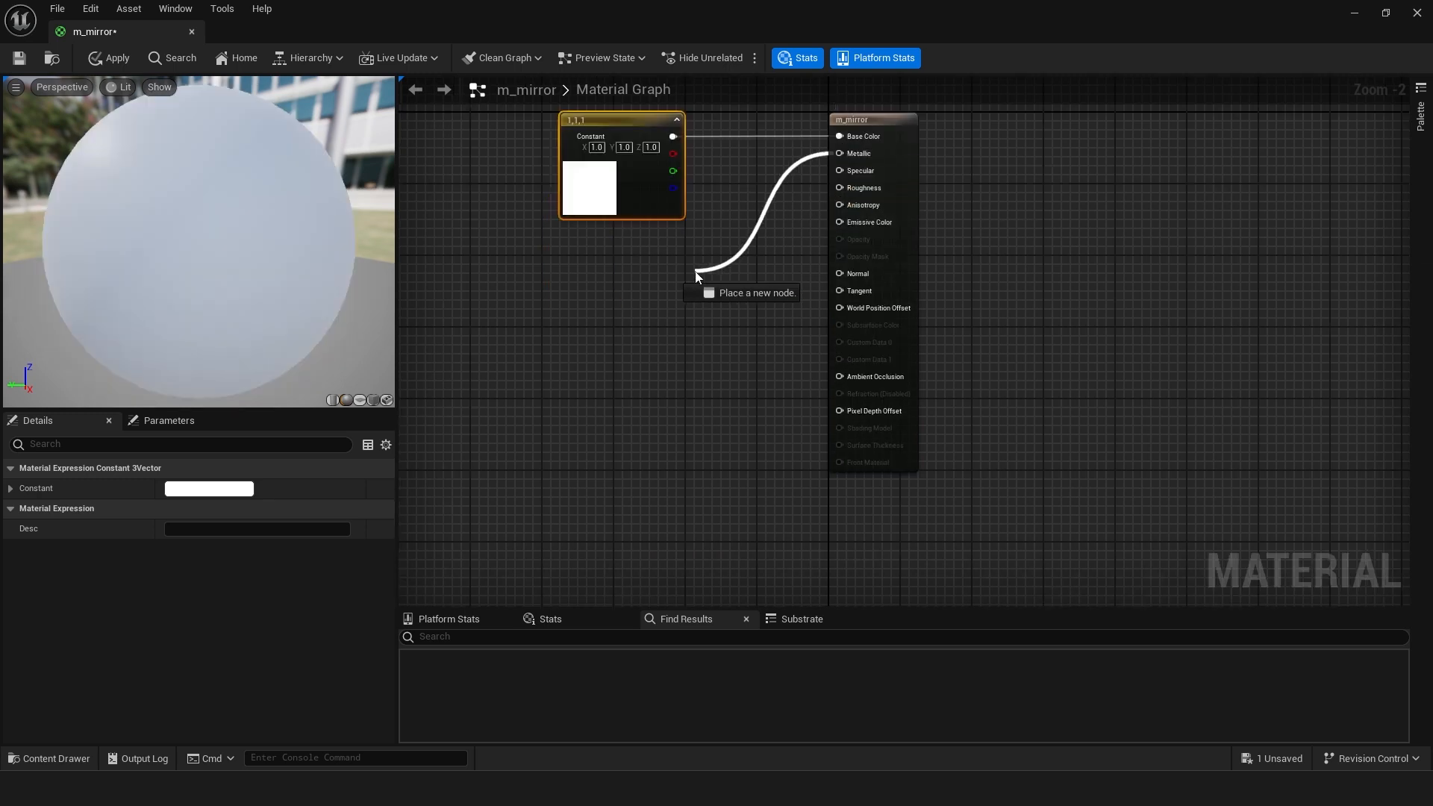
{"action": "left_click", "coordinate": [698, 276]}
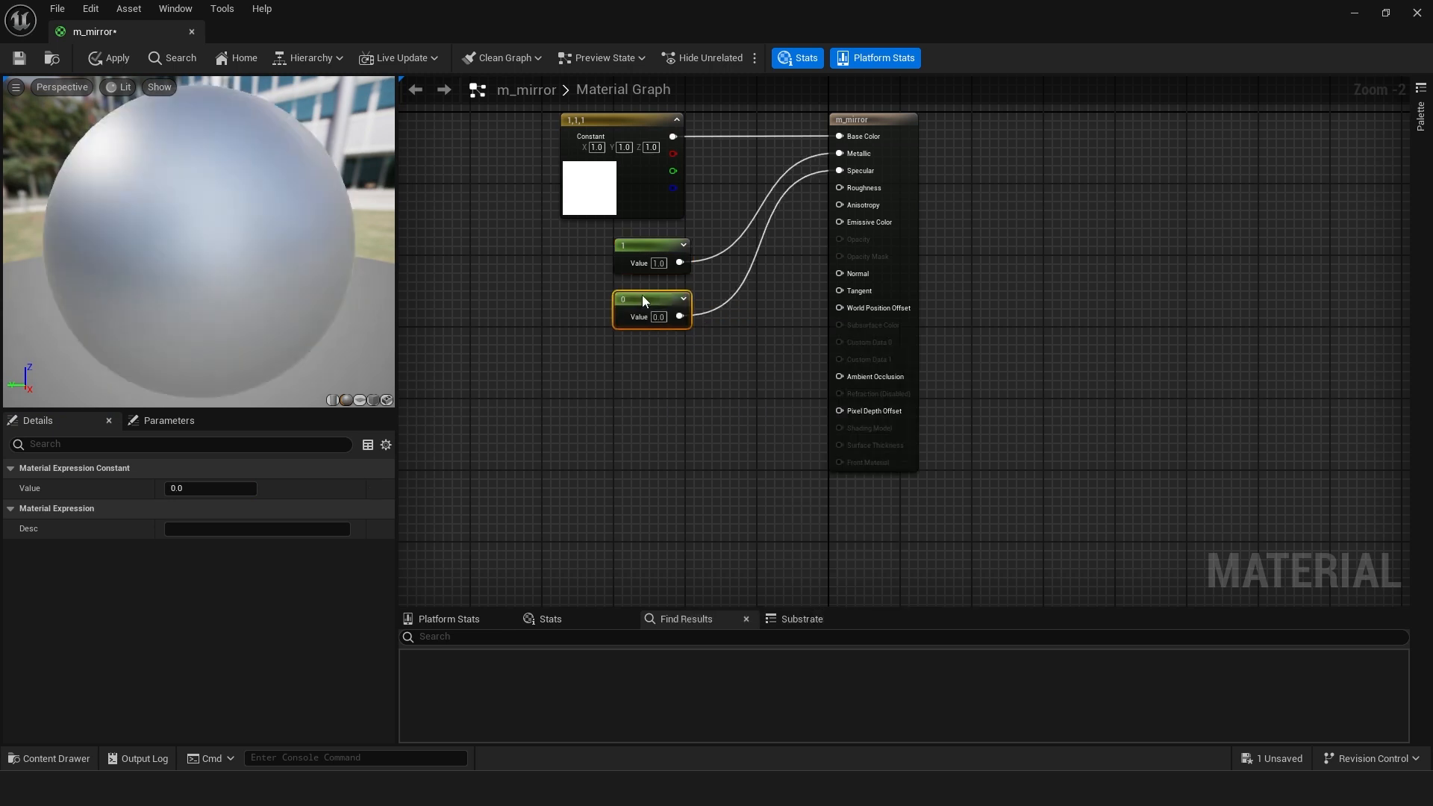
{"action": "type", "text": "1.0"}
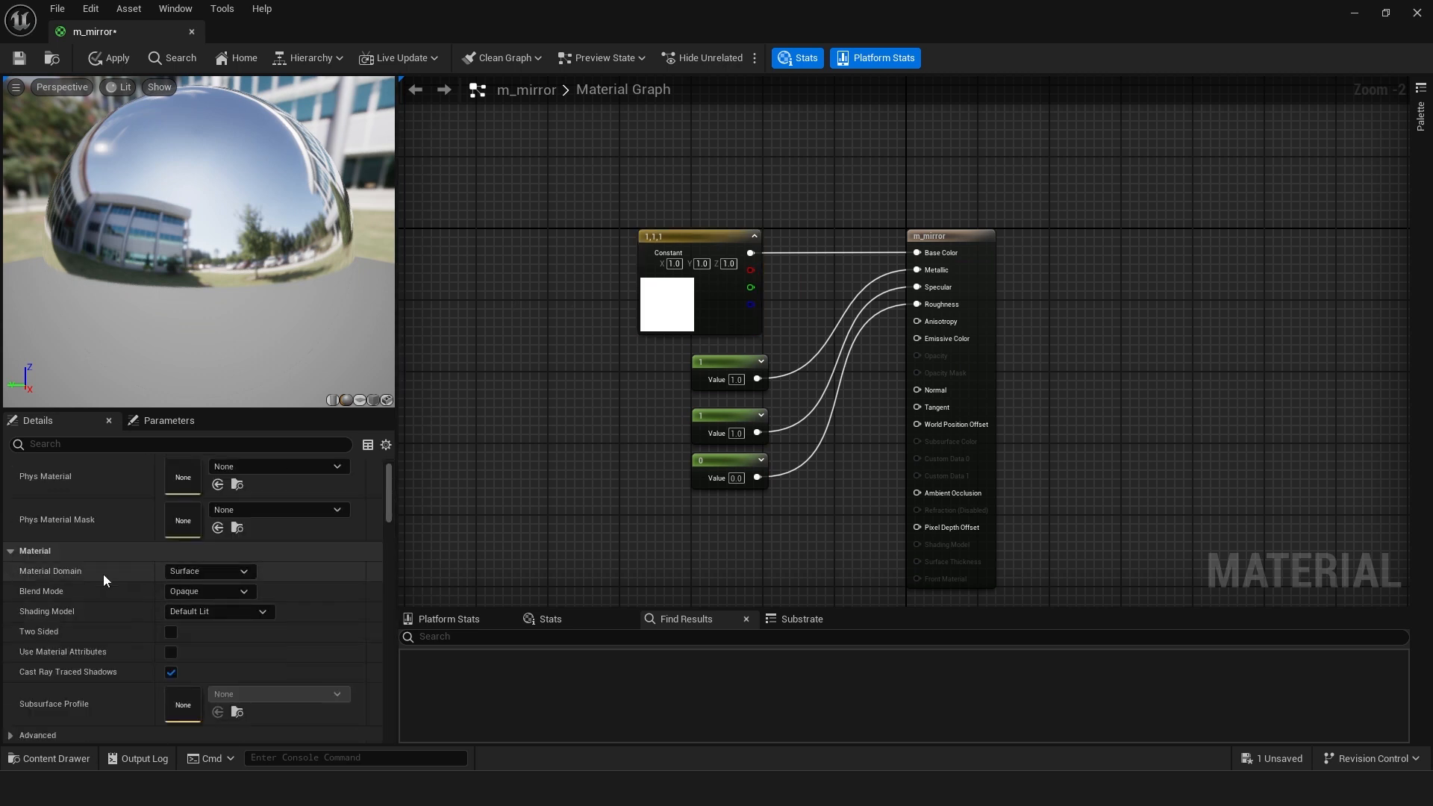
- Enable High Quality Reflections and Planar Reflections under Forward Shading for m_mirror
{"action": "scroll", "scroll_direction": "down", "scroll_amount": 3}
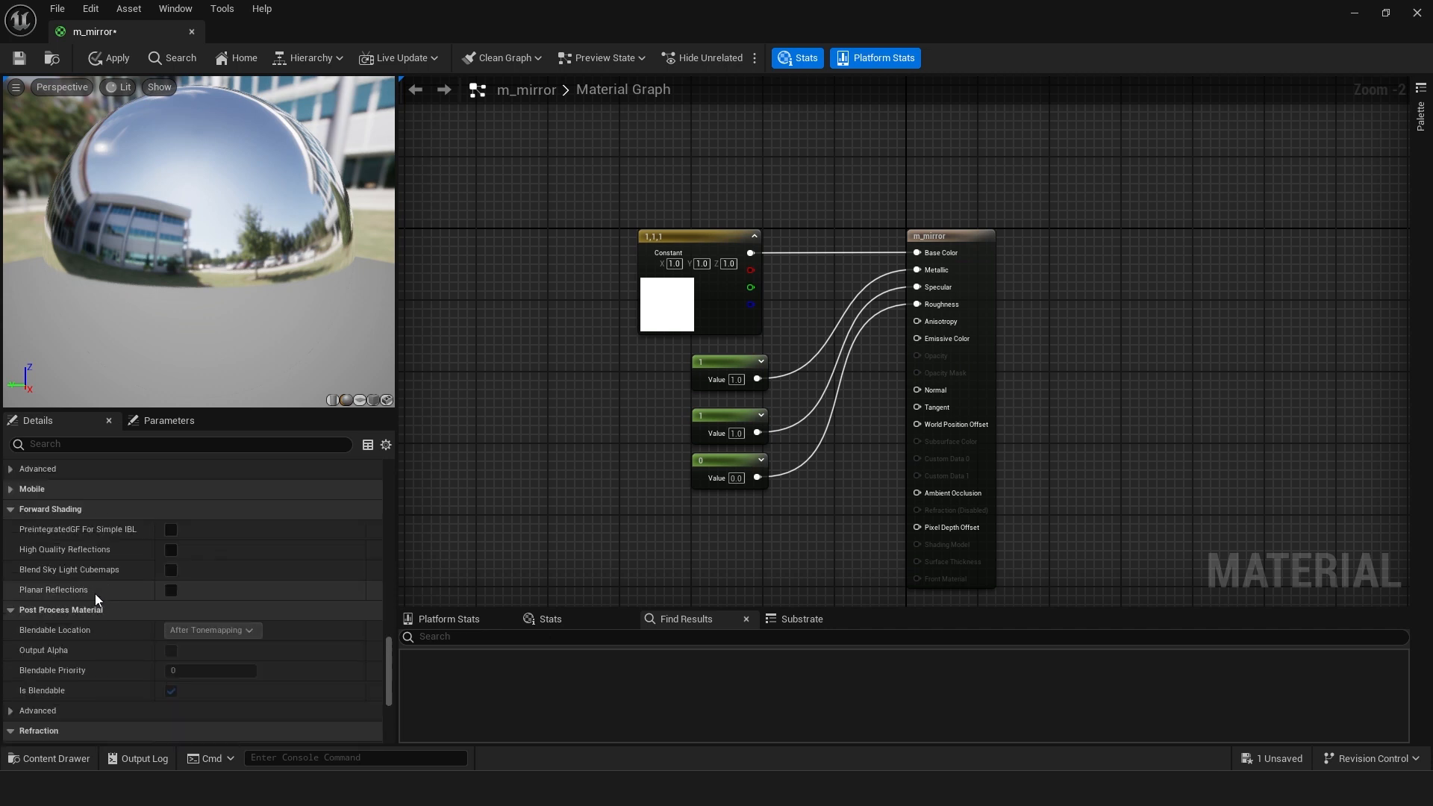
{"action": "left_click", "coordinate": [170, 549]}
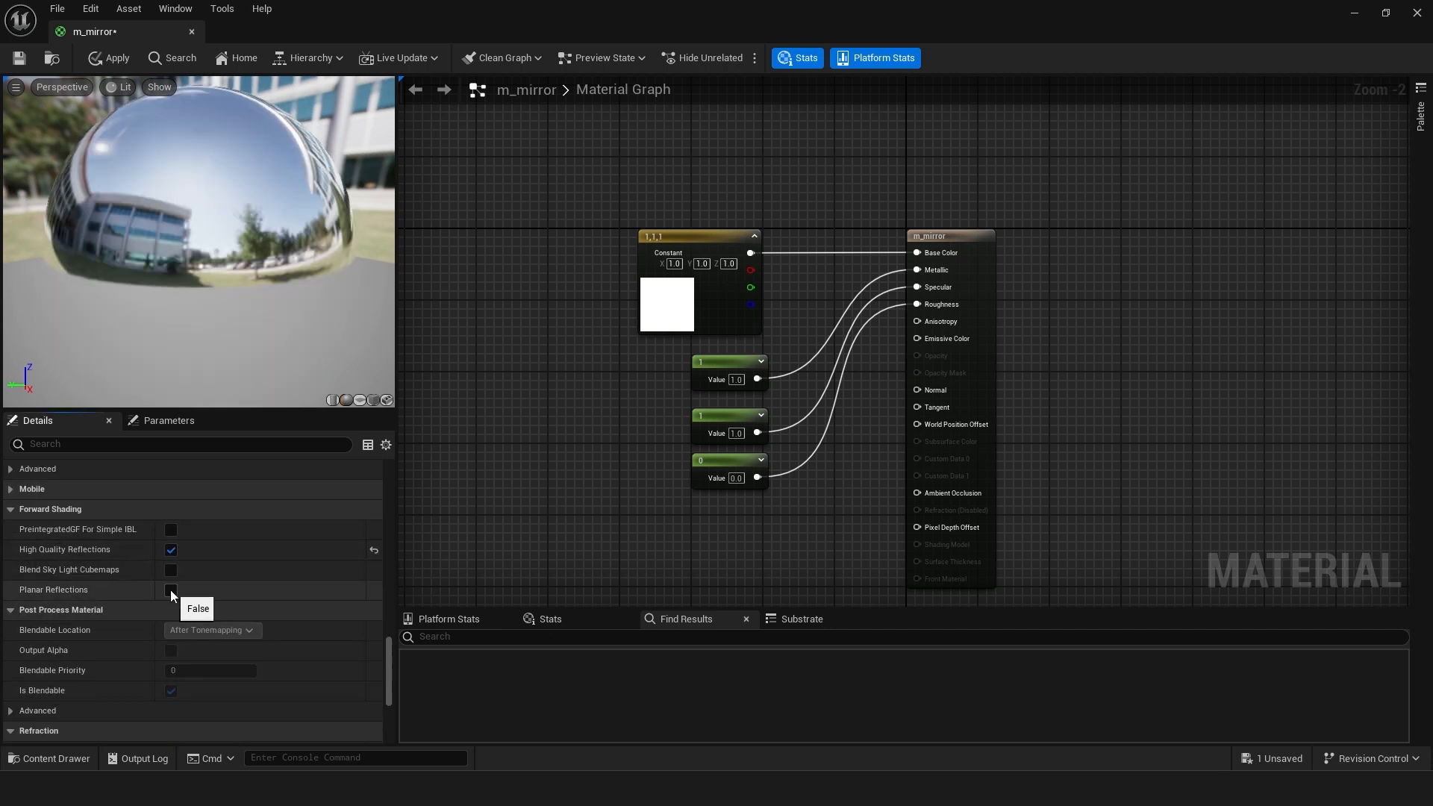
{"action": "left_click", "coordinate": [170, 590]}
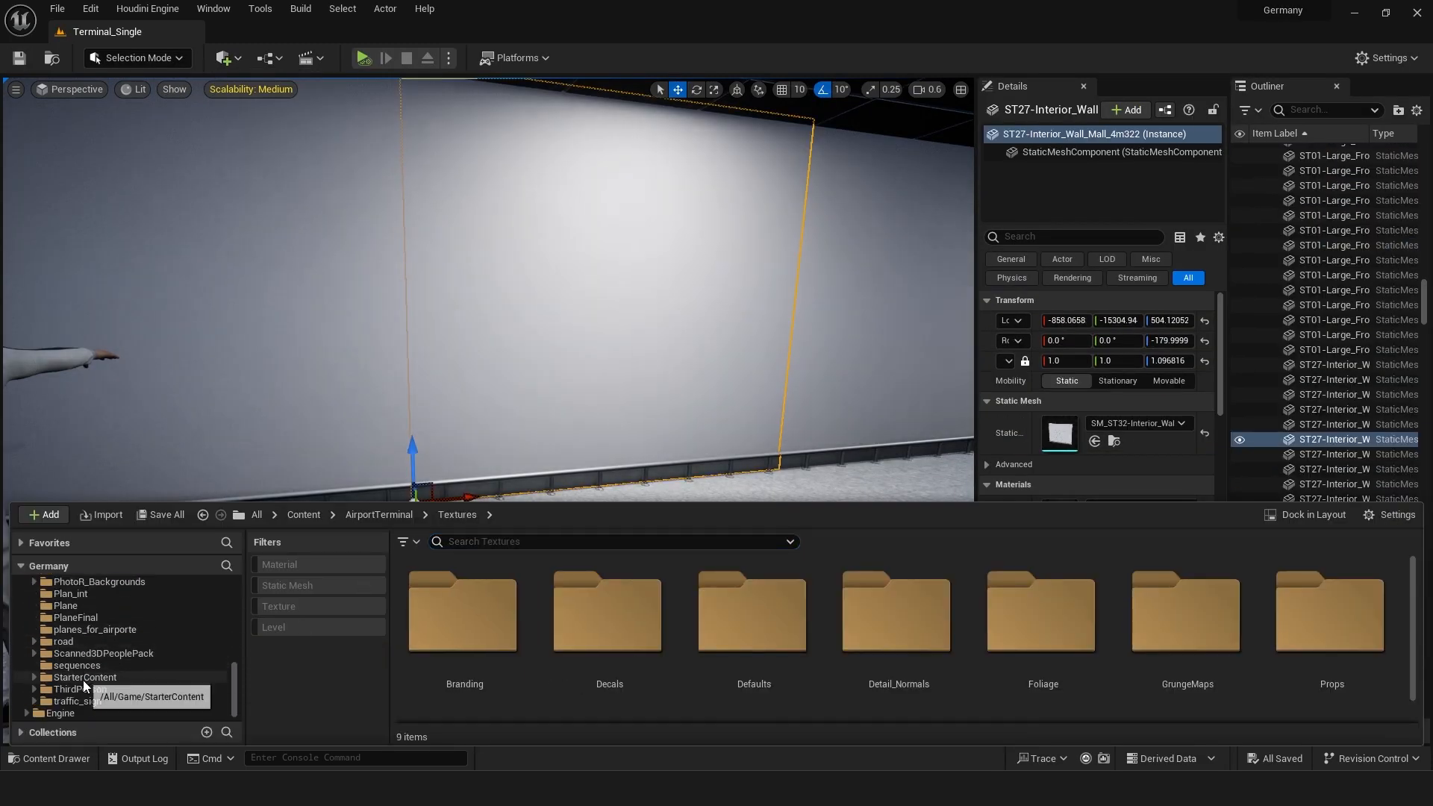
- Browse into the StarterContent folder to reach the interior wall assets
{"action": "left_click", "coordinate": [84, 678]}
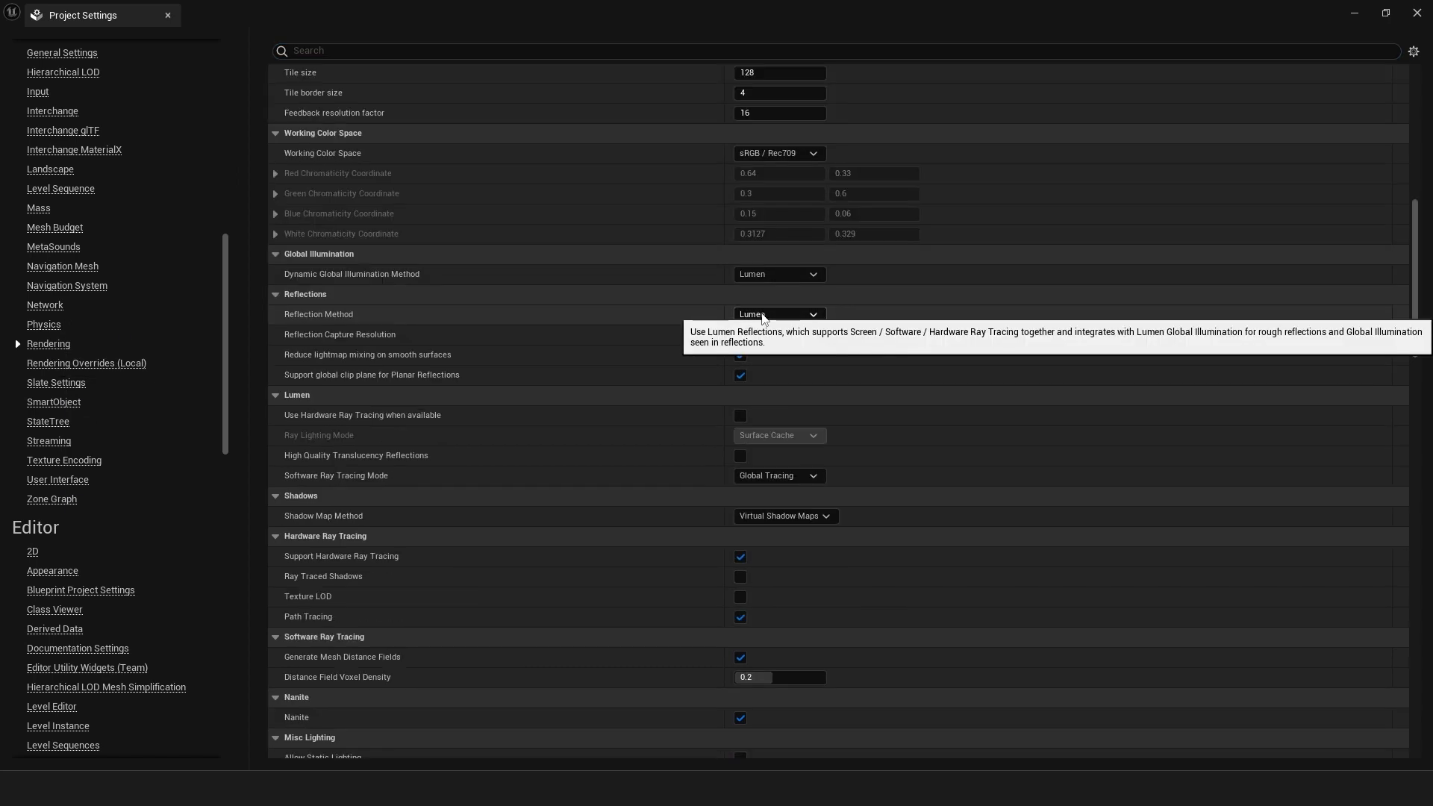
- Change the Reflection Method from Lumen to Screen Space, then review the method list again
{"action": "left_click", "coordinate": [779, 314]}
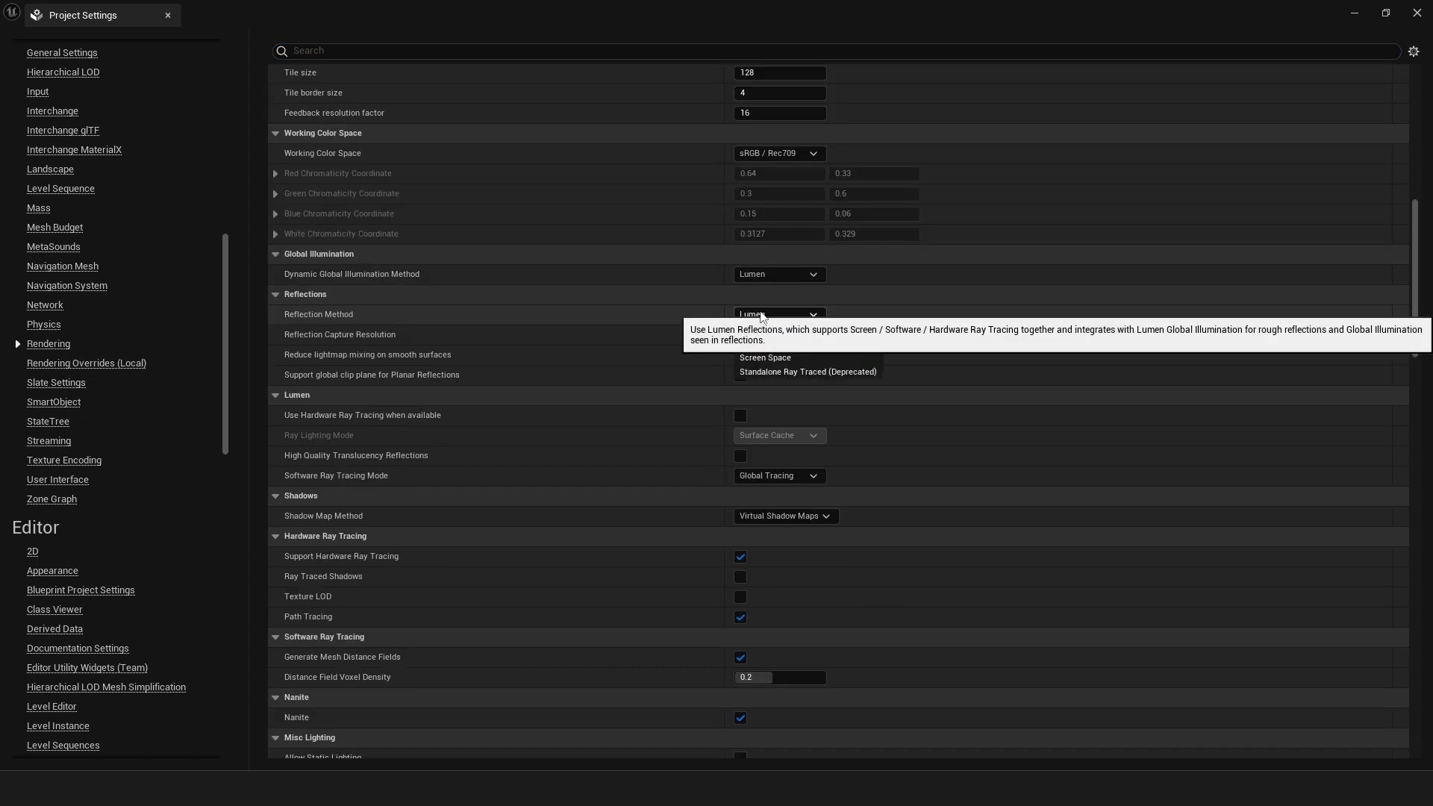
{"action": "left_click", "coordinate": [766, 358]}
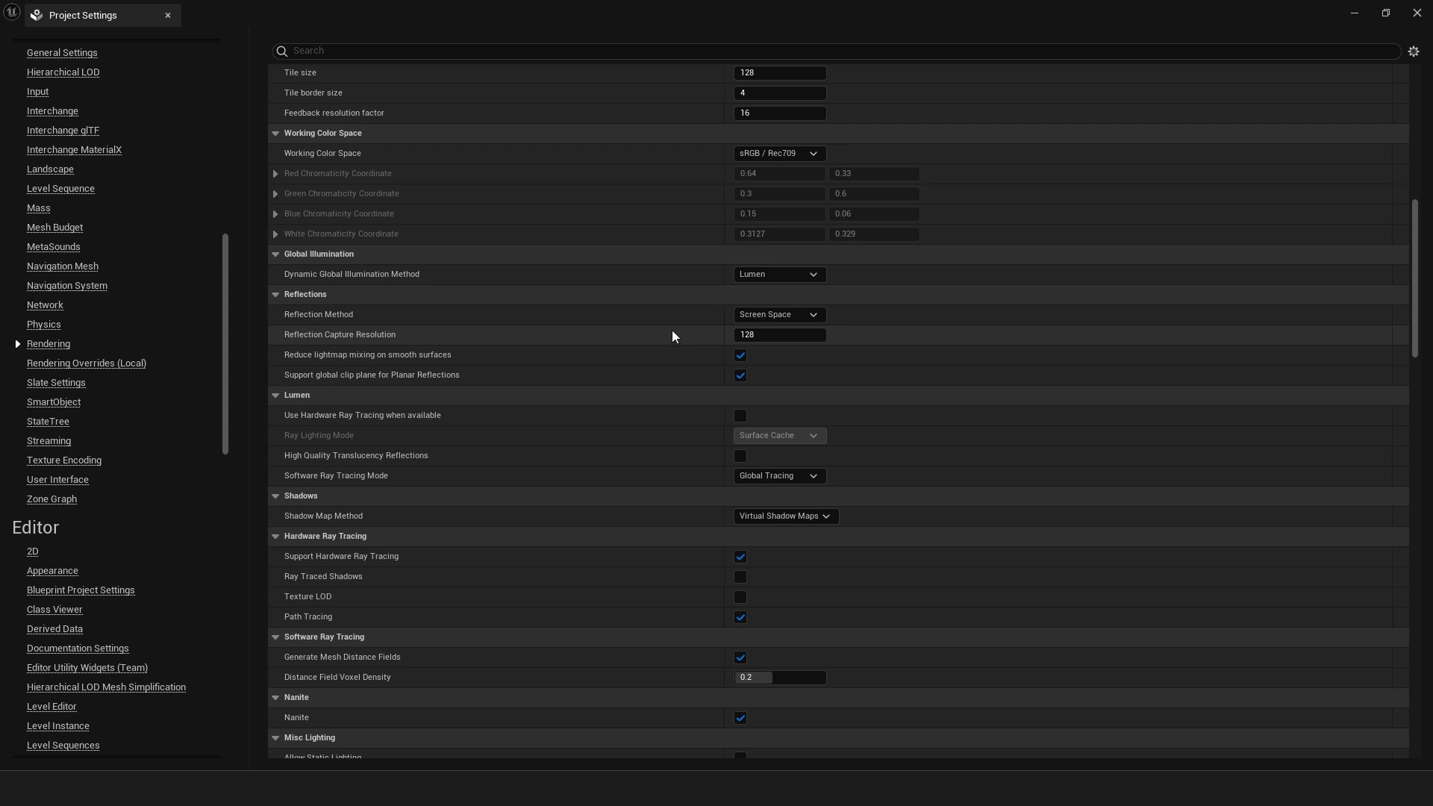
{"action": "left_click", "coordinate": [779, 313]}
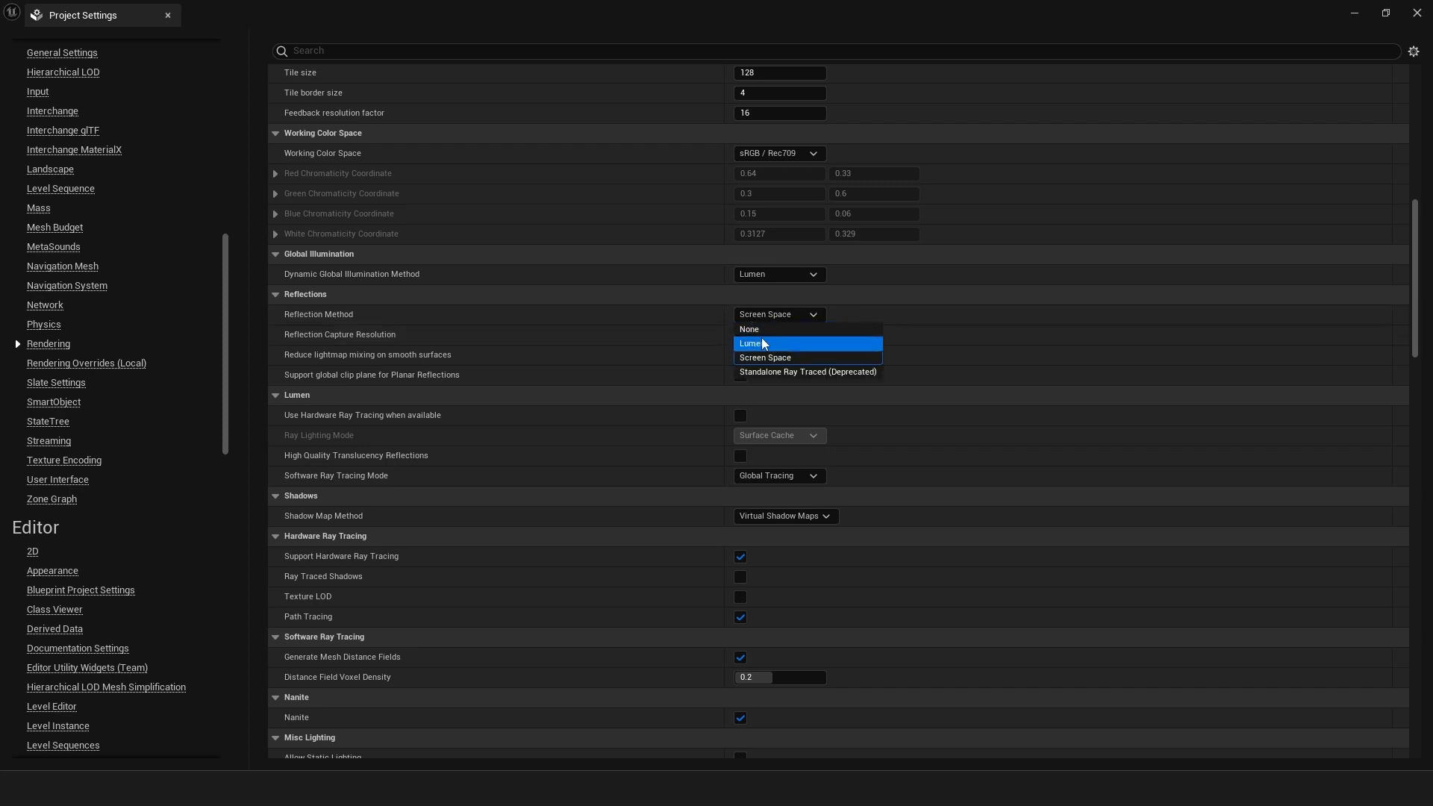